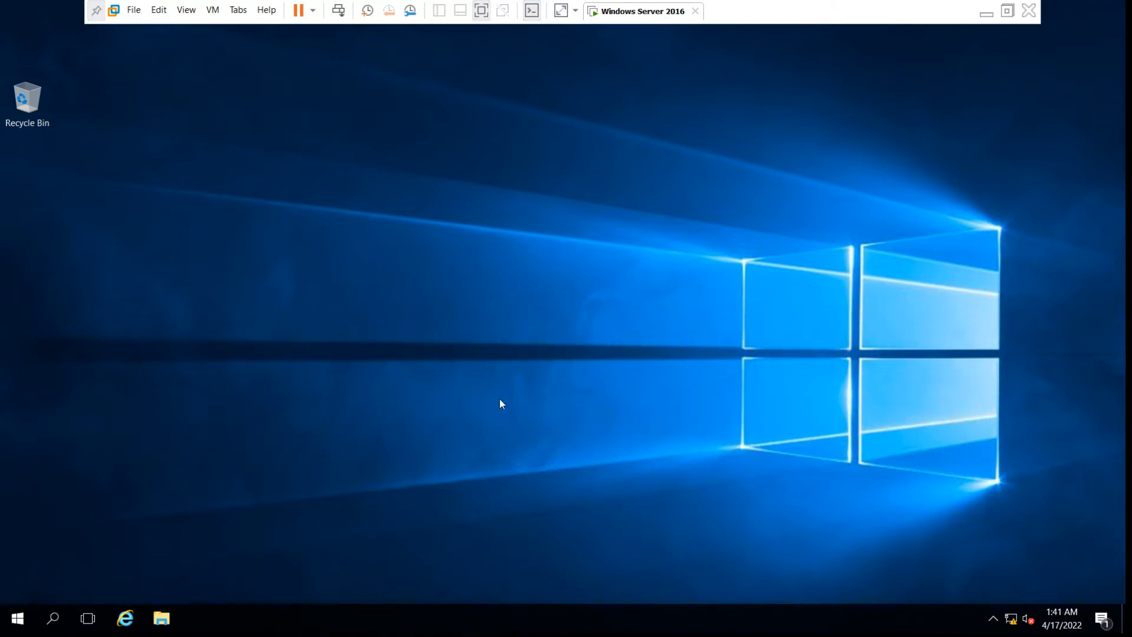
{"action": "mouse_move", "coordinate": [6, 628]}
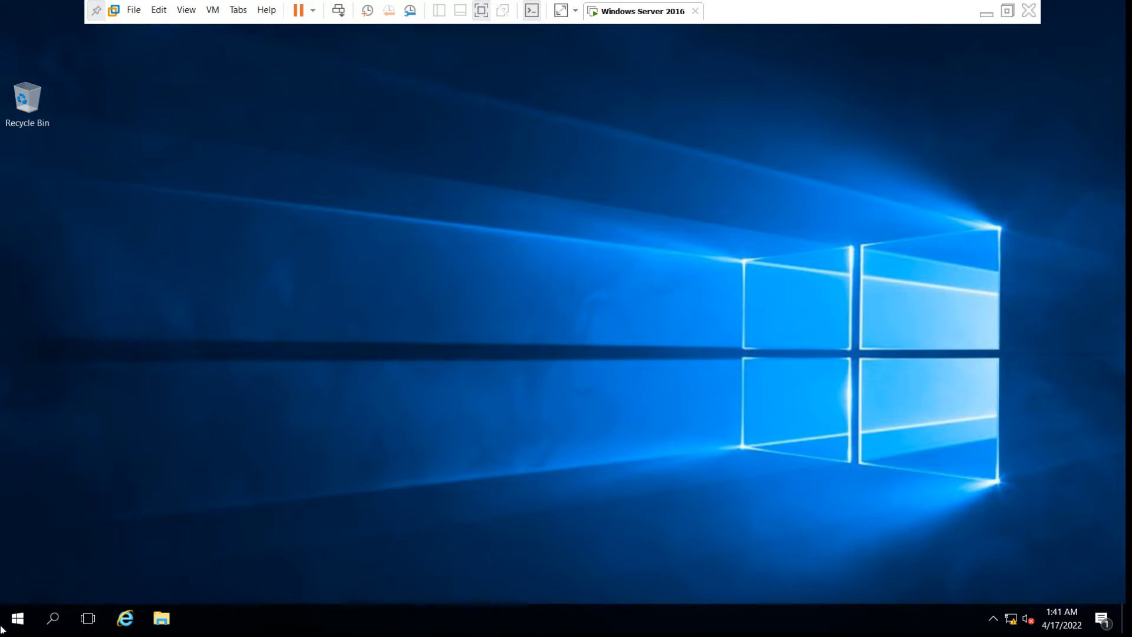
Reveal the Shut down and Restart choices from the guest's Start menu power icon.
{"action": "left_click", "coordinate": [15, 620]}
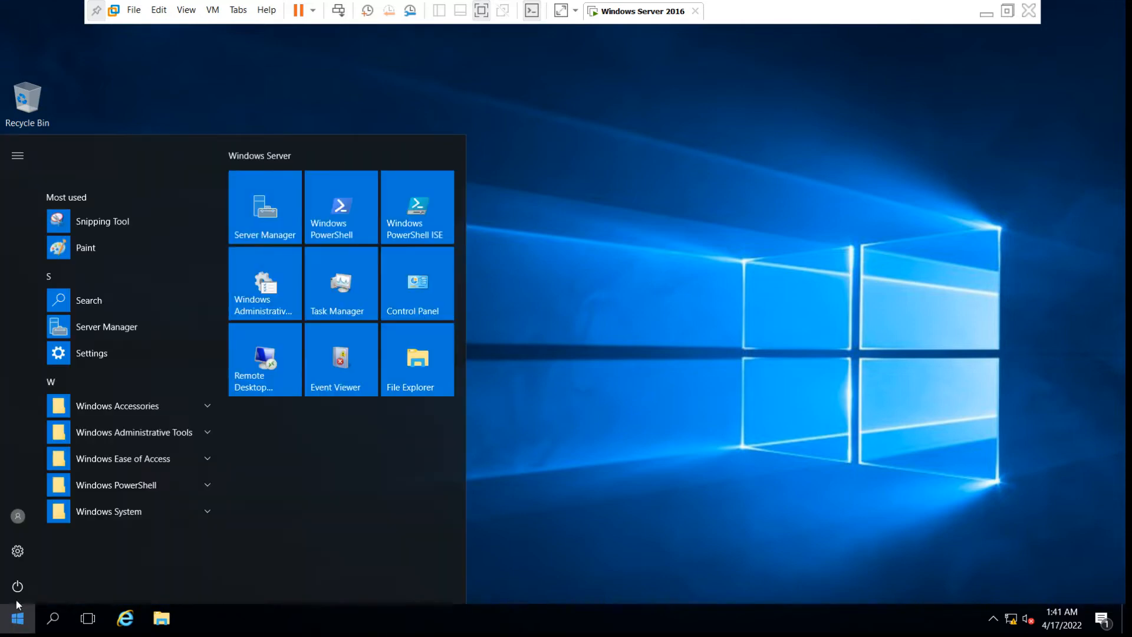
{"action": "left_click", "coordinate": [18, 586]}
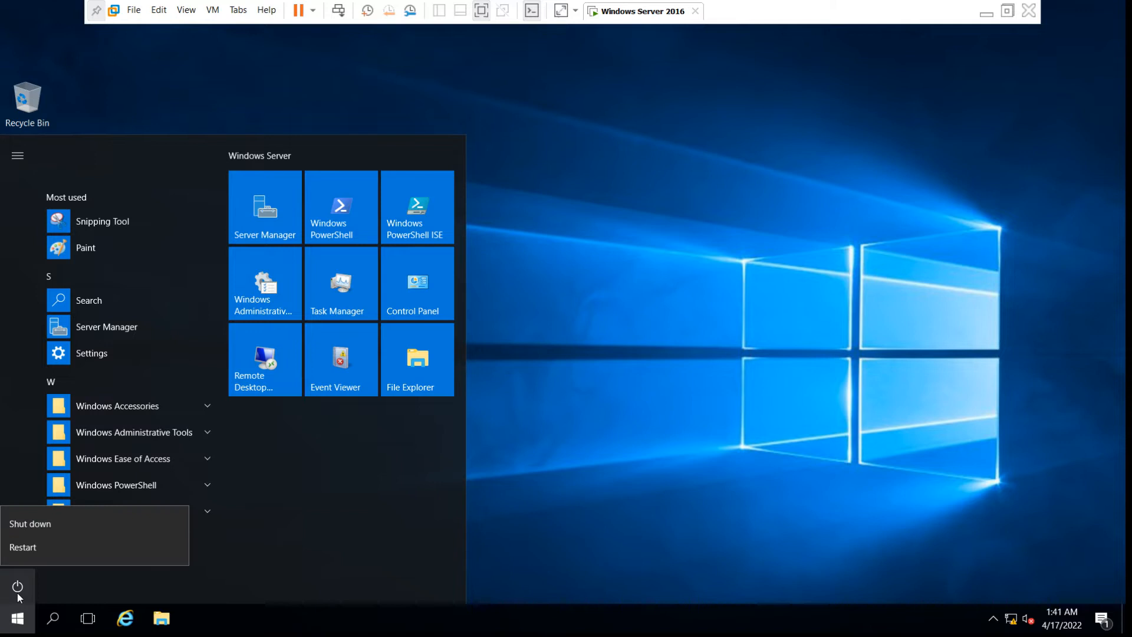
{"action": "mouse_move", "coordinate": [58, 545]}
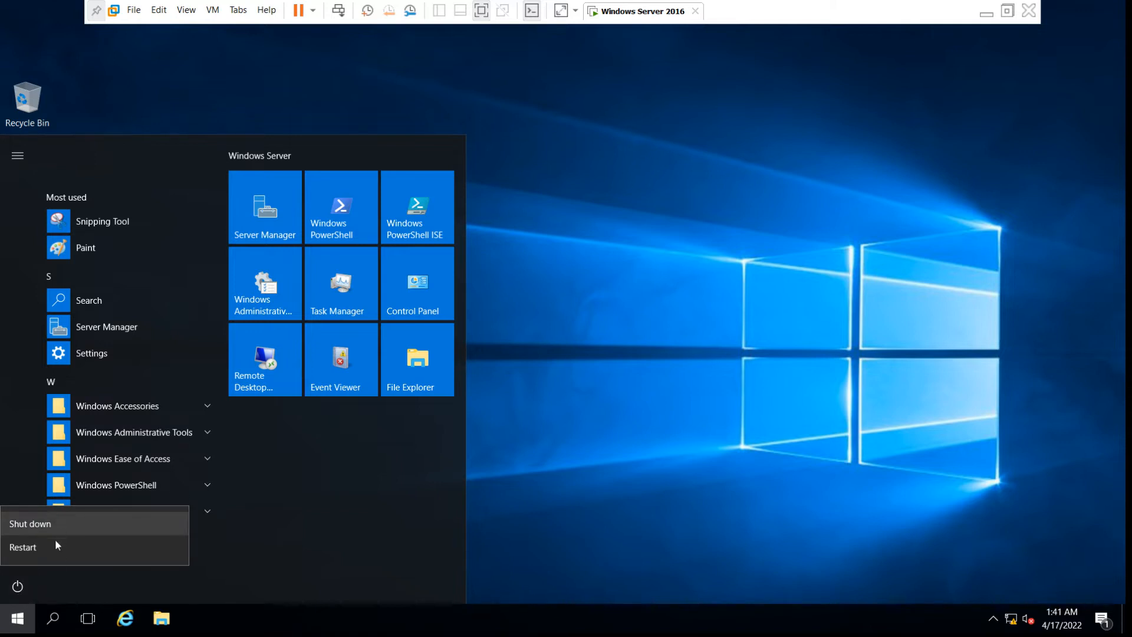
{"action": "mouse_move", "coordinate": [34, 510]}
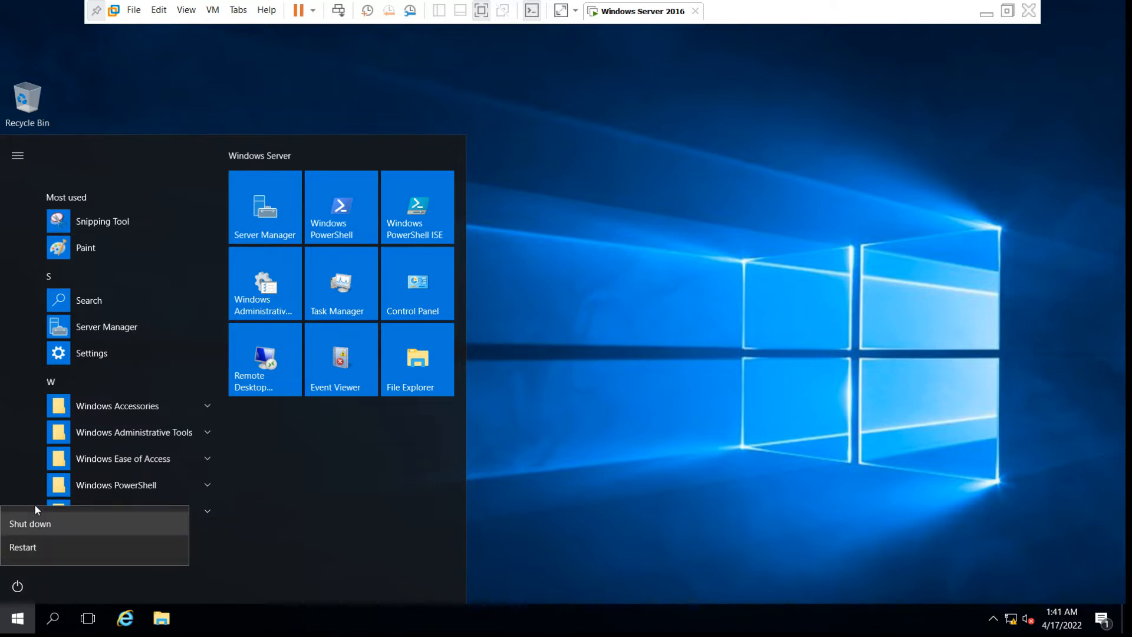
{"action": "mouse_move", "coordinate": [31, 523]}
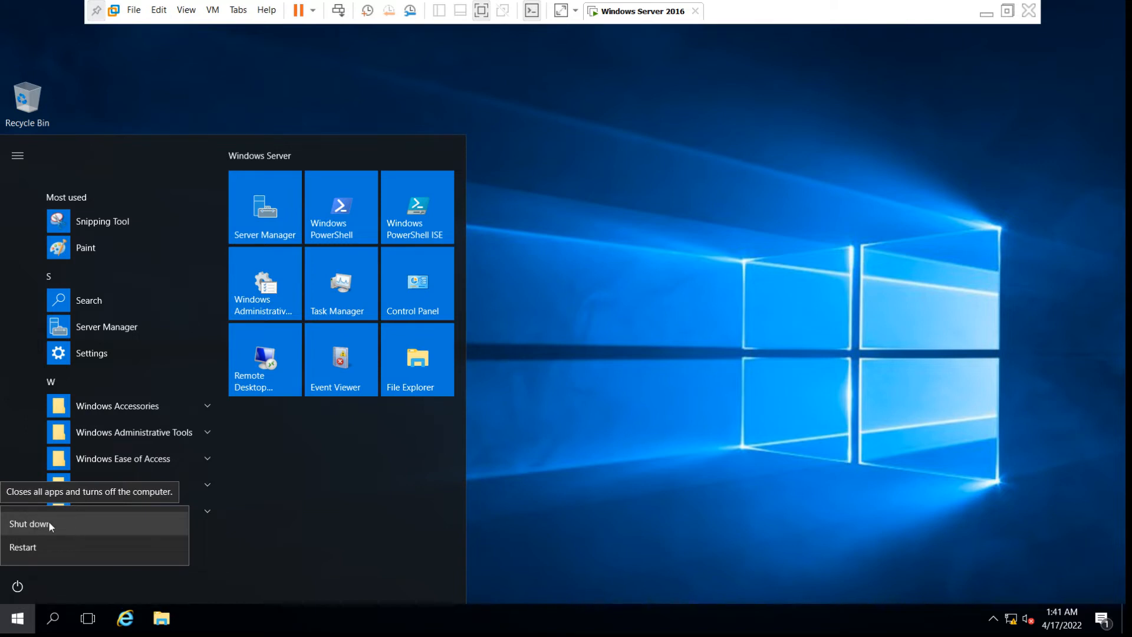
Choose Shut down and browse the full list of shutdown reasons in the prompt.
{"action": "left_click", "coordinate": [30, 524]}
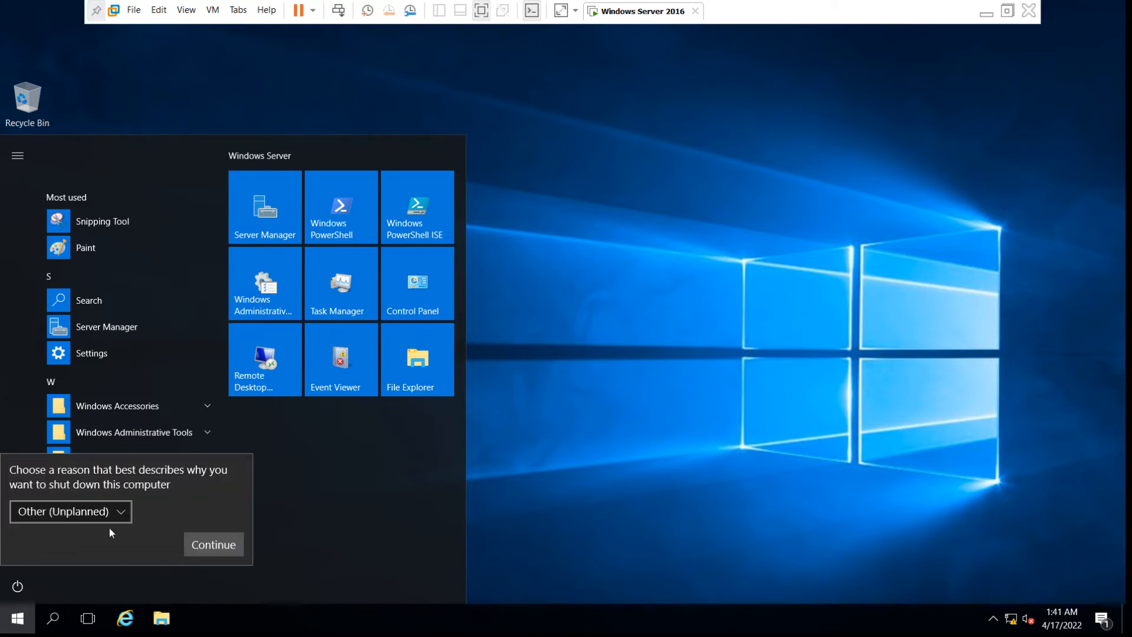
{"action": "mouse_move", "coordinate": [166, 502]}
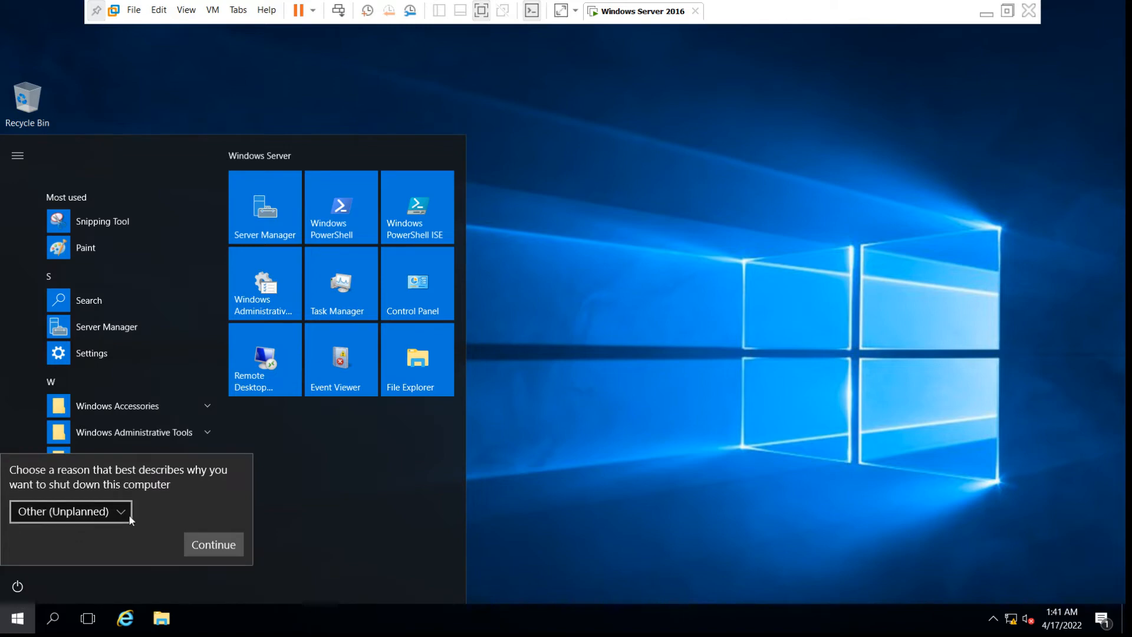
{"action": "left_click", "coordinate": [68, 511]}
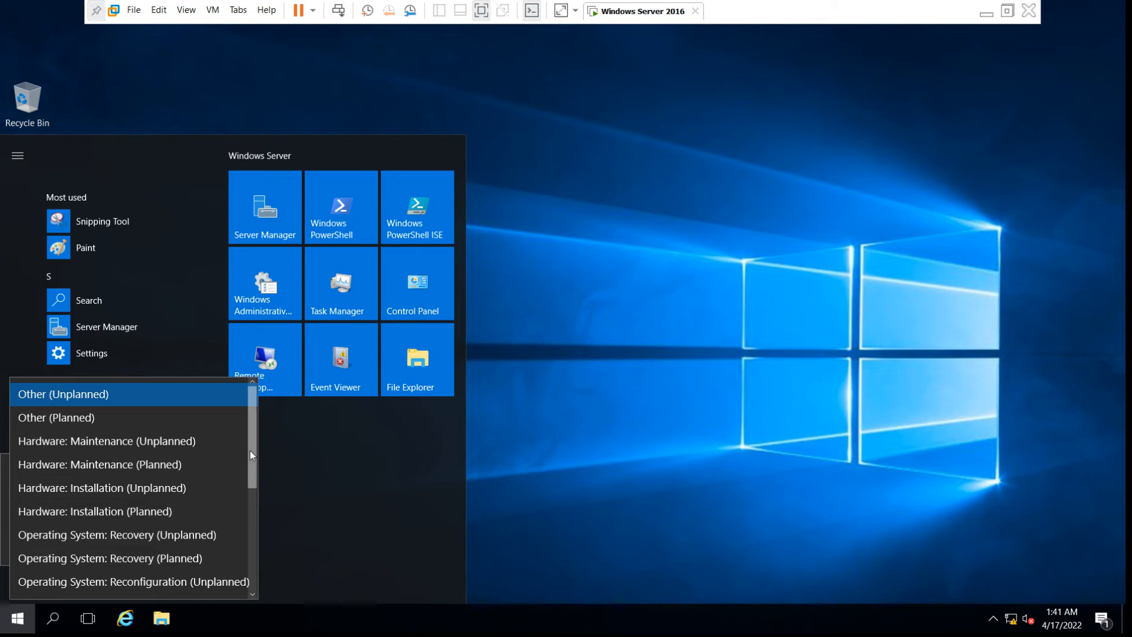
{"action": "scroll", "scroll_direction": "down", "scroll_amount": 3}
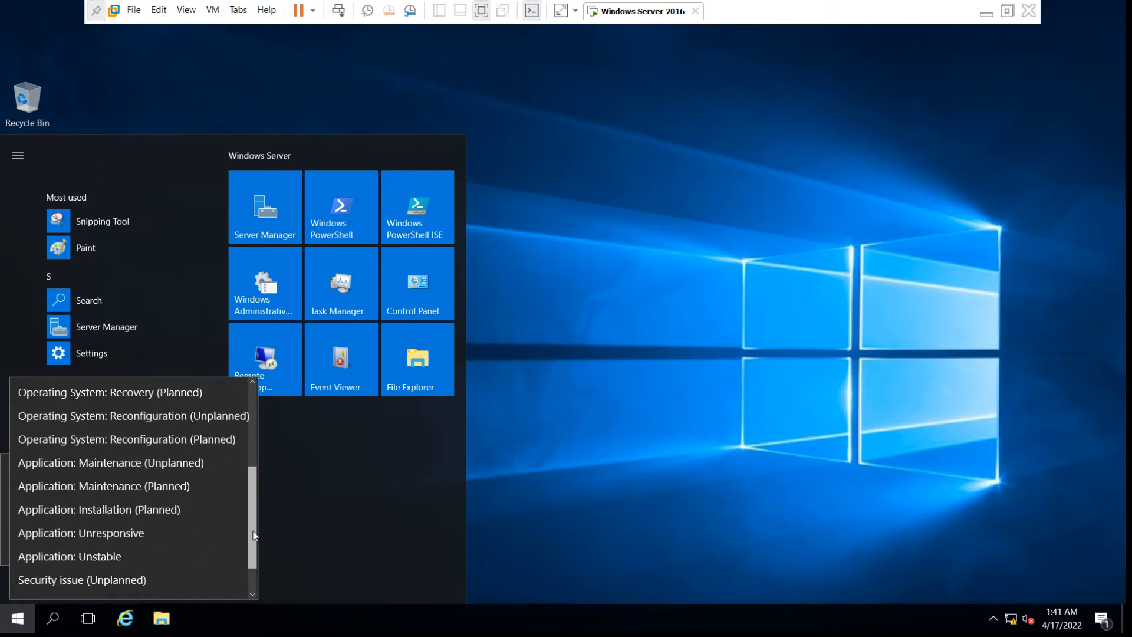
{"action": "mouse_move", "coordinate": [99, 510]}
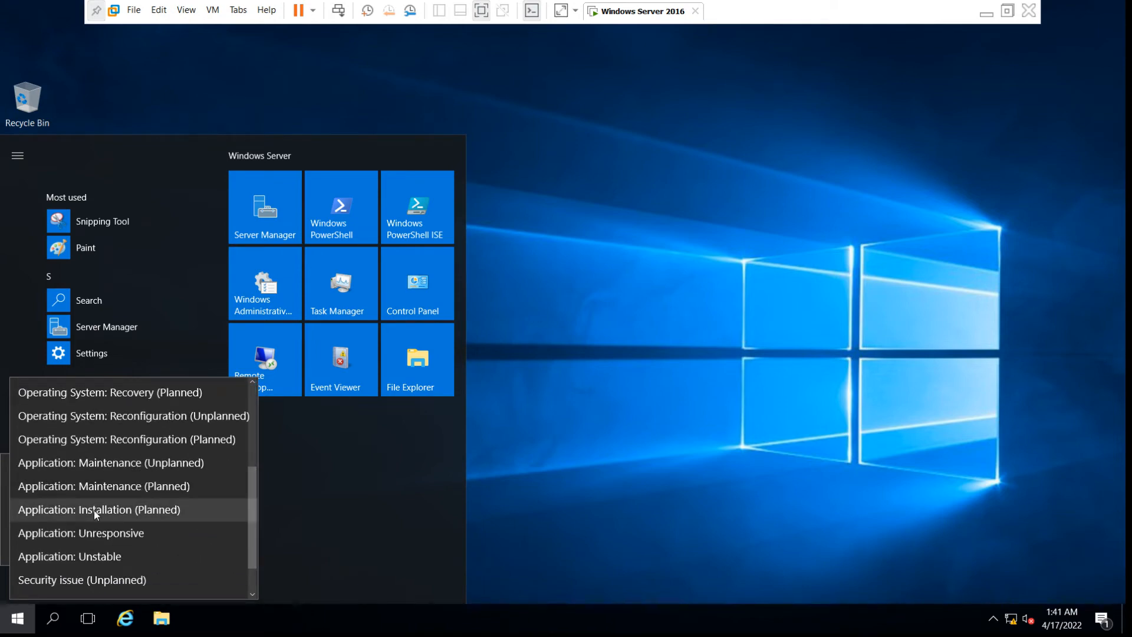
{"action": "mouse_move", "coordinate": [262, 520]}
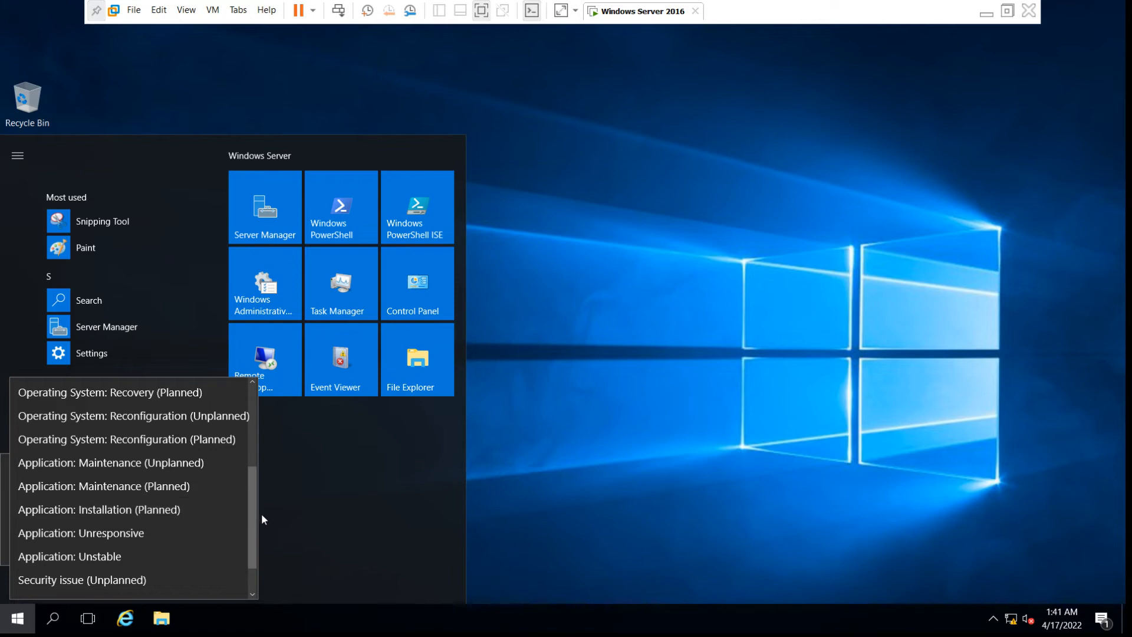
{"action": "scroll", "scroll_direction": "up", "scroll_amount": 3}
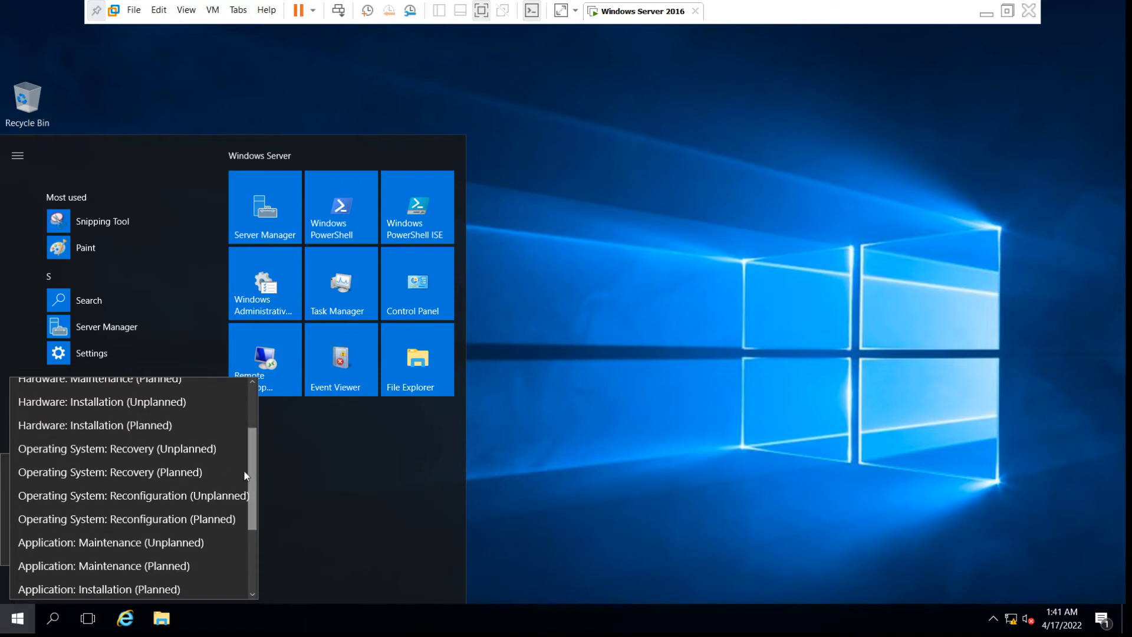
{"action": "mouse_move", "coordinate": [252, 471]}
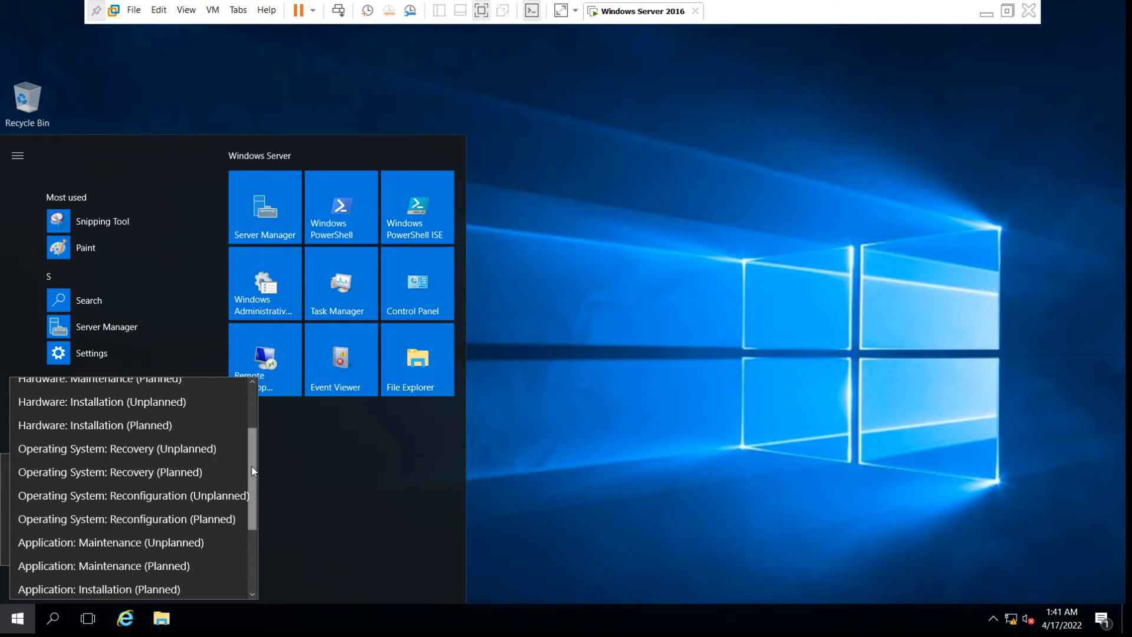
{"action": "scroll", "scroll_direction": "up", "scroll_amount": 3}
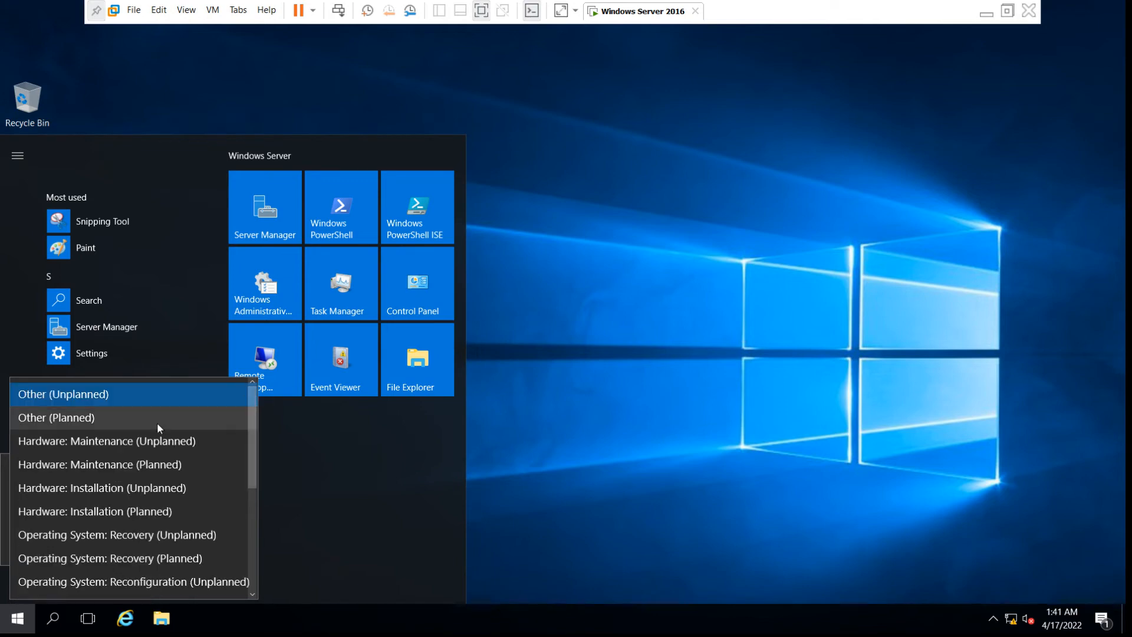
{"action": "mouse_move", "coordinate": [101, 446]}
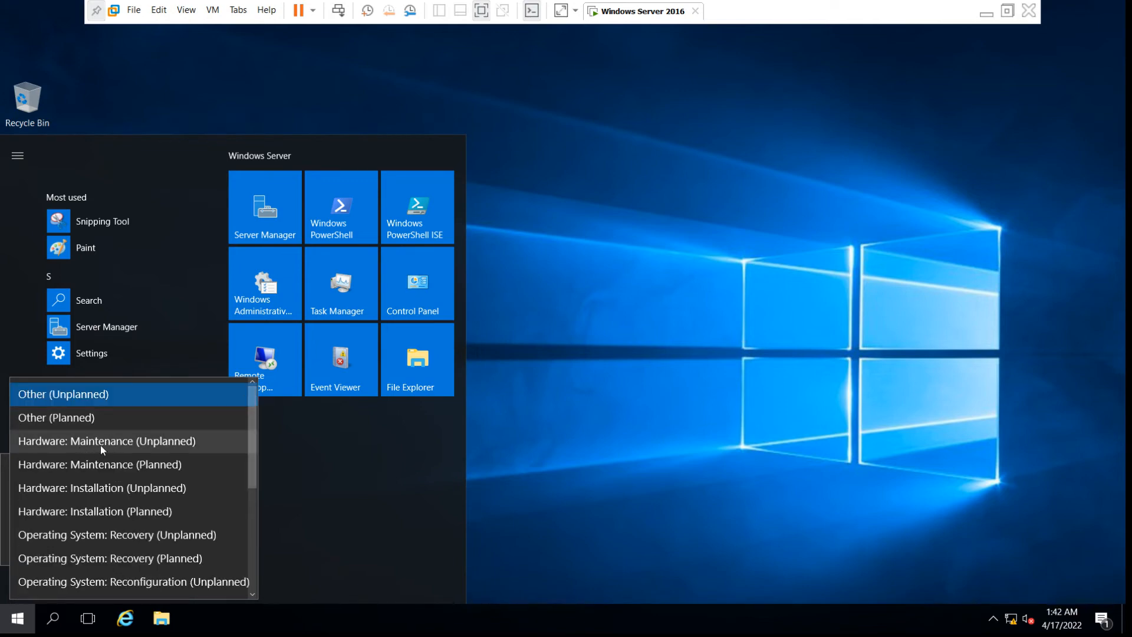
Confirm the shutdown with 'Other (Unplanned)' as the reason via Continue.
{"action": "left_click", "coordinate": [62, 394]}
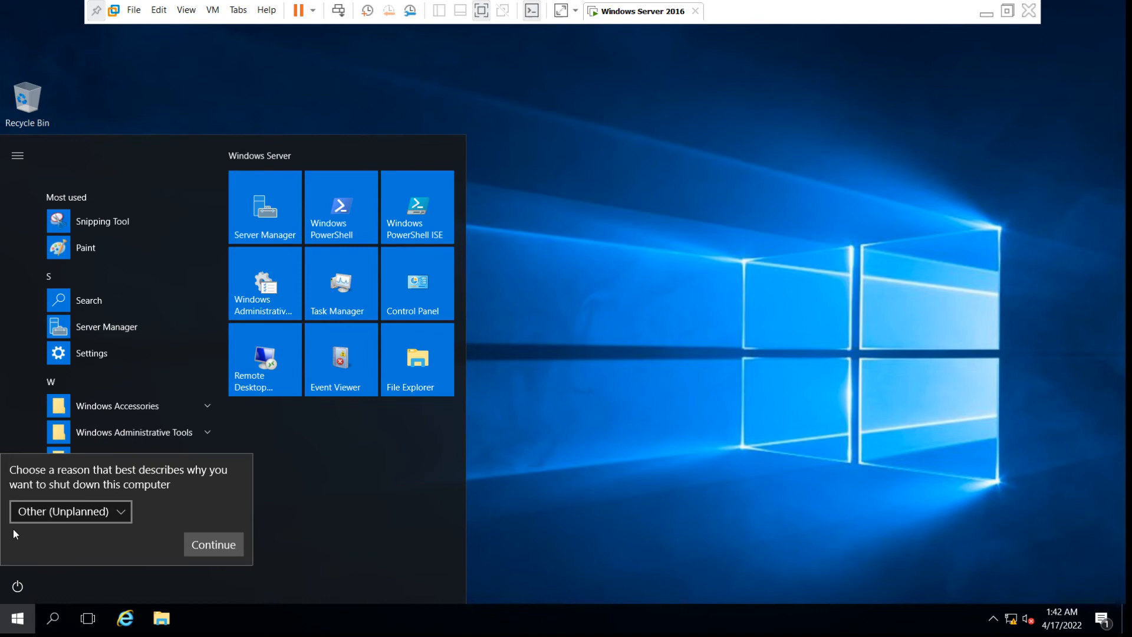
{"action": "mouse_move", "coordinate": [214, 545]}
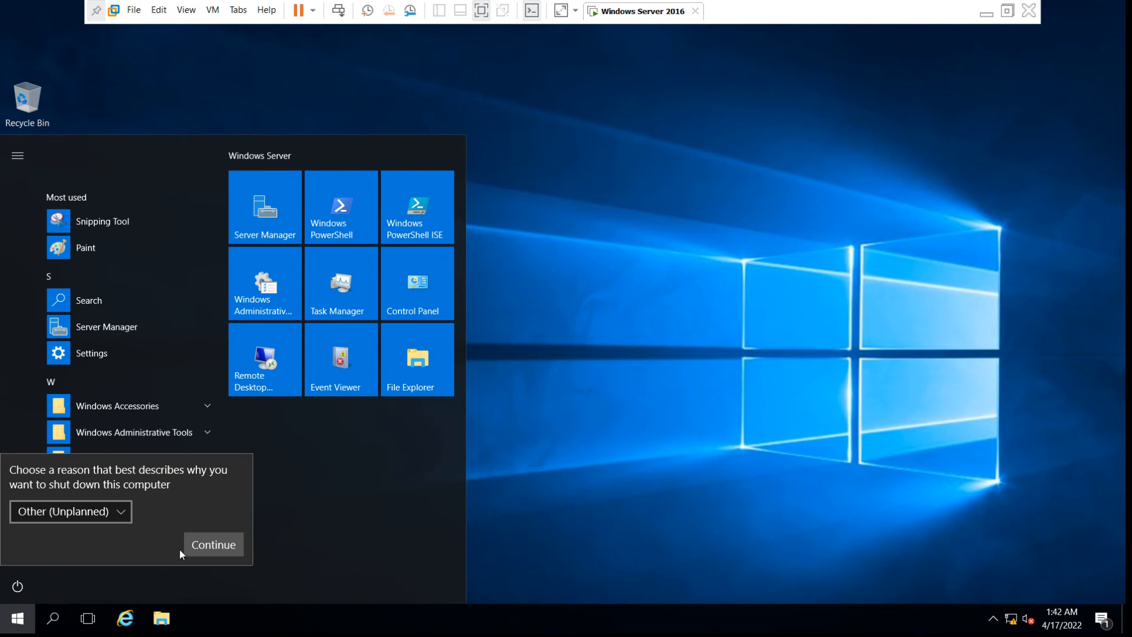
{"action": "left_click", "coordinate": [213, 545]}
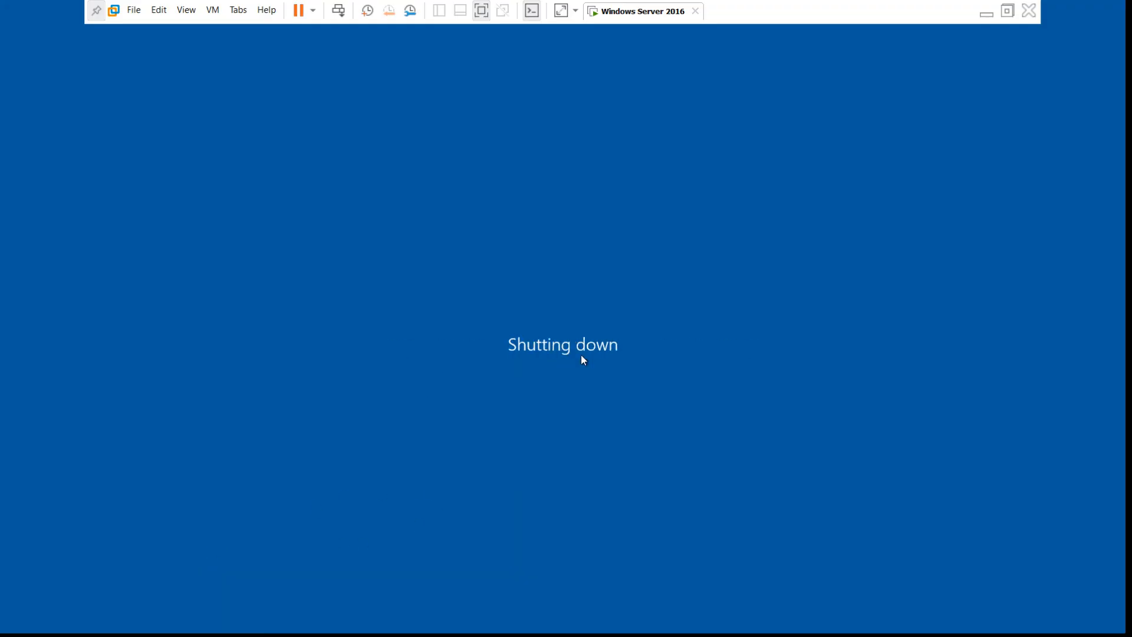
{"action": "mouse_move", "coordinate": [861, 364]}
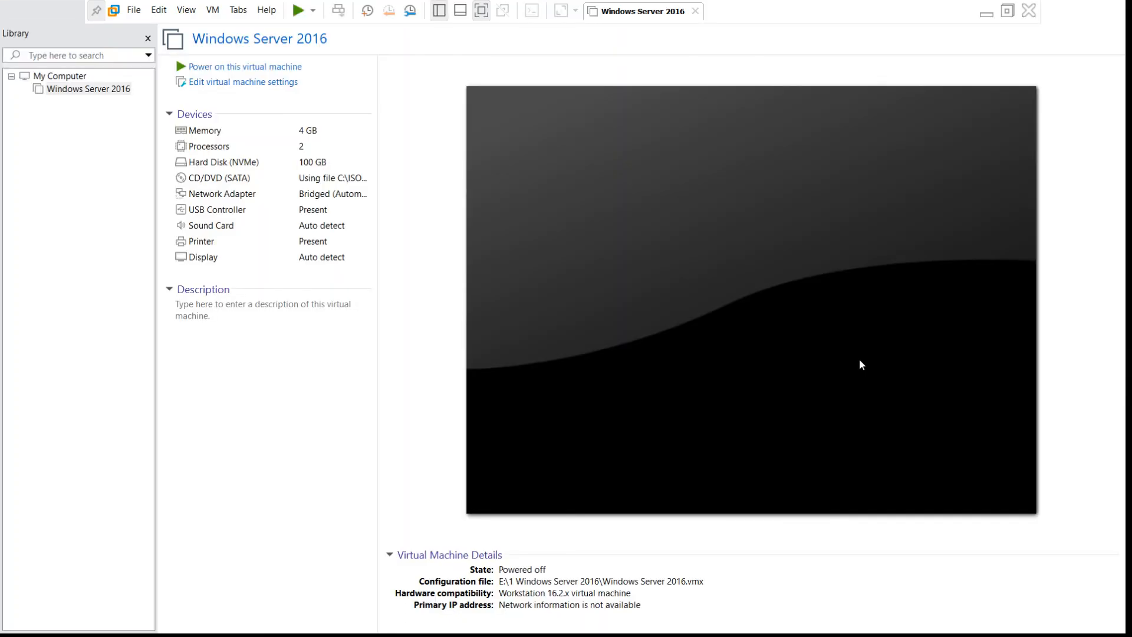
{"action": "mouse_move", "coordinate": [697, 79]}
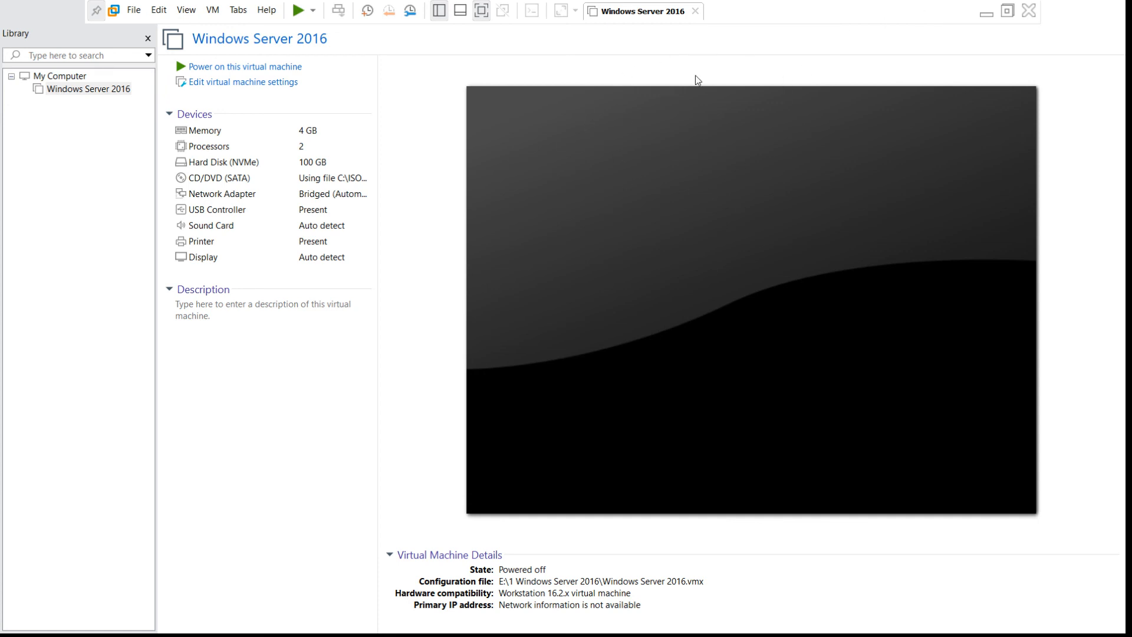